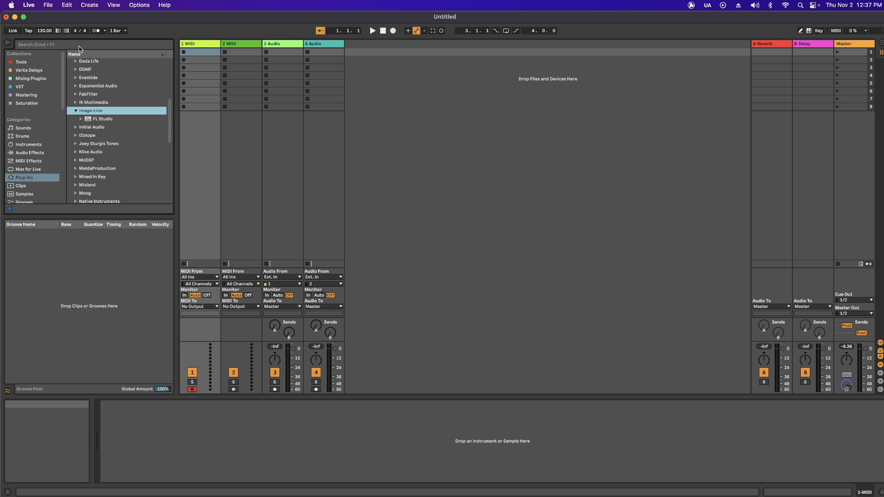
{"action": "mouse_move", "coordinate": [94, 96]}
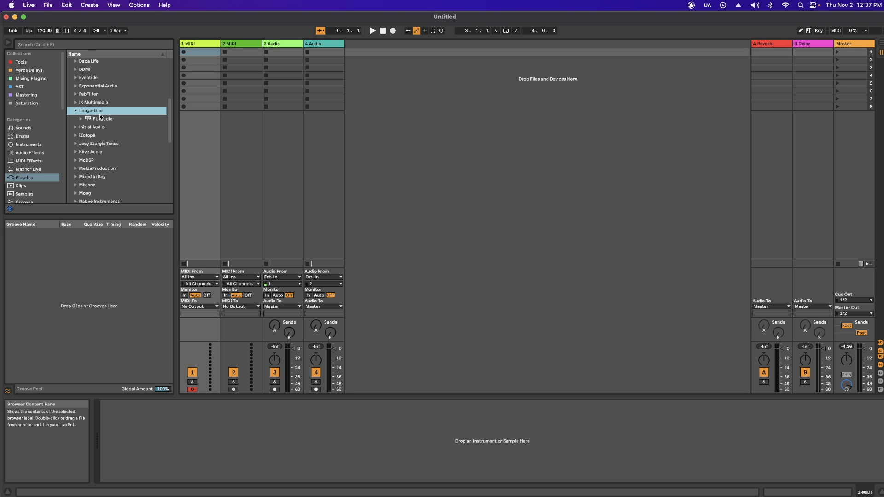
Step: Load the Image-Line FL Studio plugin onto MIDI track 1 from the browser
{"action": "left_click", "coordinate": [100, 119]}
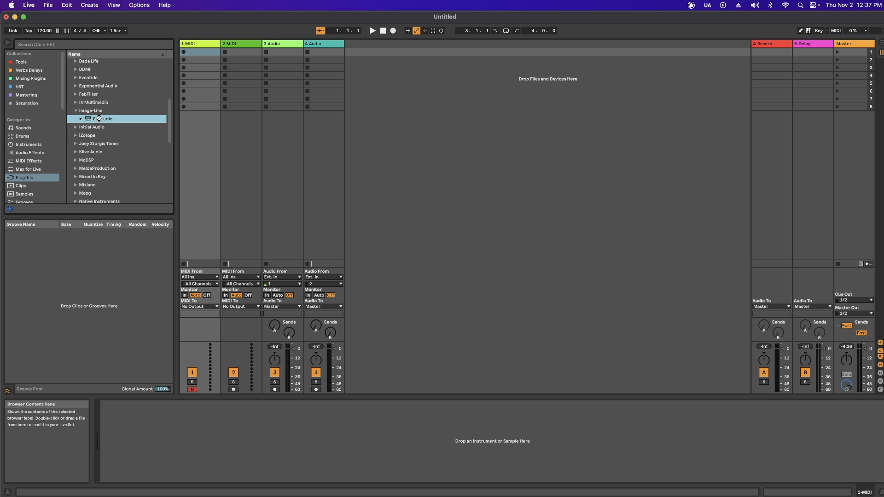
{"action": "double_click", "coordinate": [102, 118]}
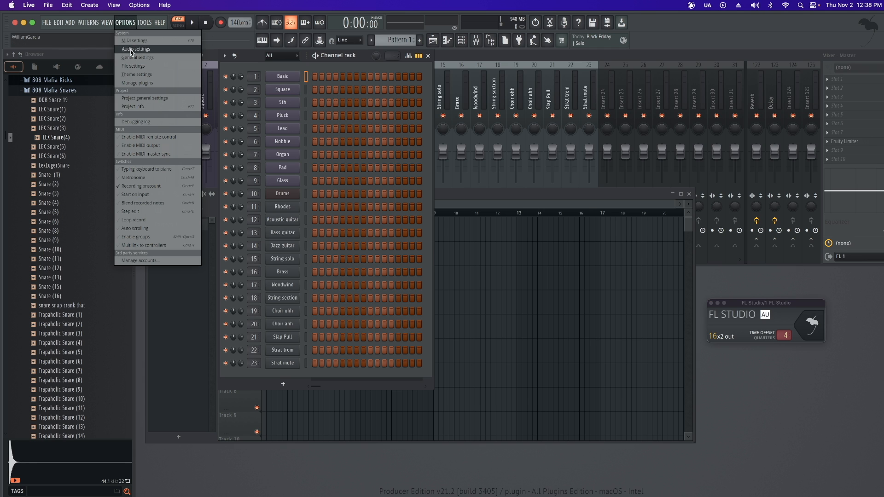
Step: Delete the preset channels from the channel rack via Options and confirm
{"action": "left_click", "coordinate": [135, 49]}
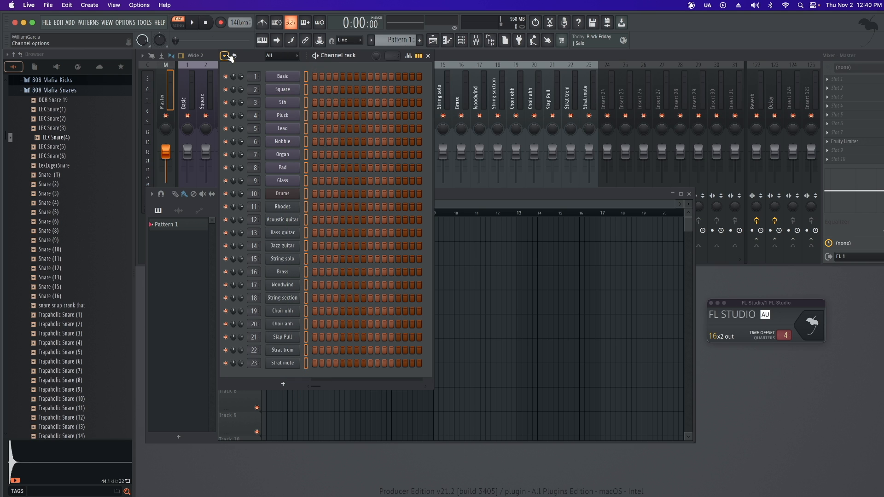
{"action": "left_click", "coordinate": [225, 56]}
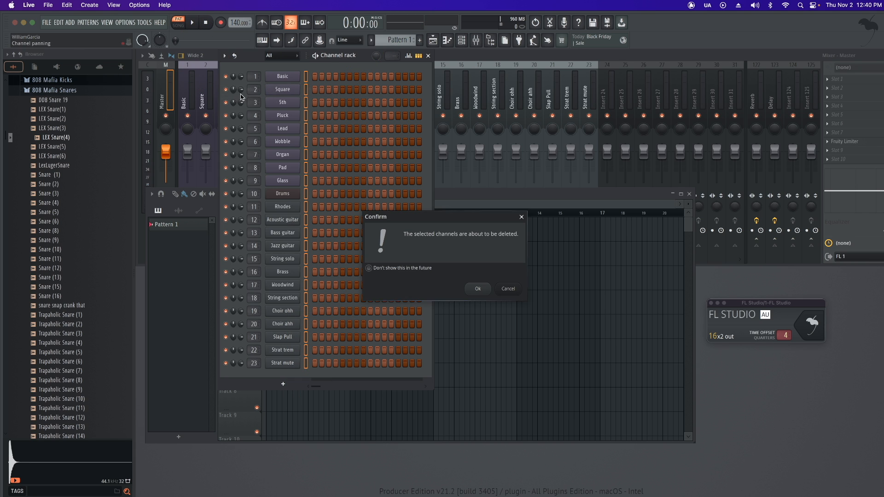
{"action": "left_click", "coordinate": [477, 288]}
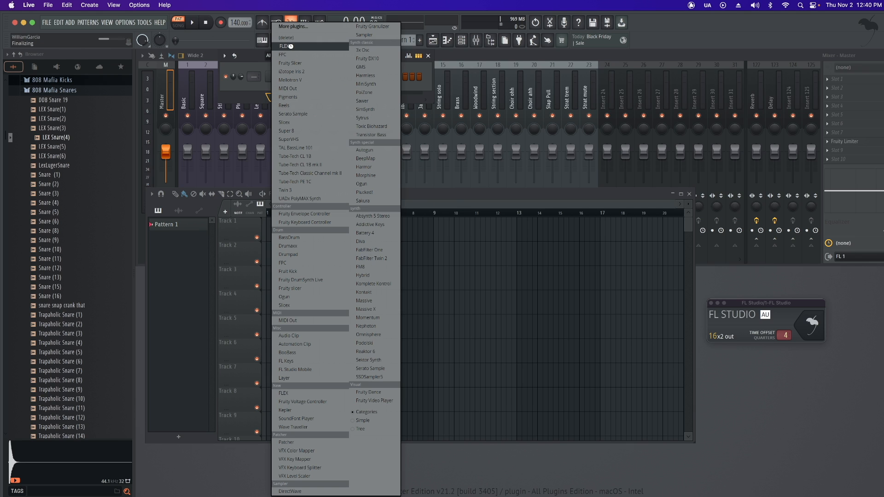
Step: Add a FLEX instrument channel from the add-plugin menu and dismiss its window
{"action": "left_click", "coordinate": [286, 46]}
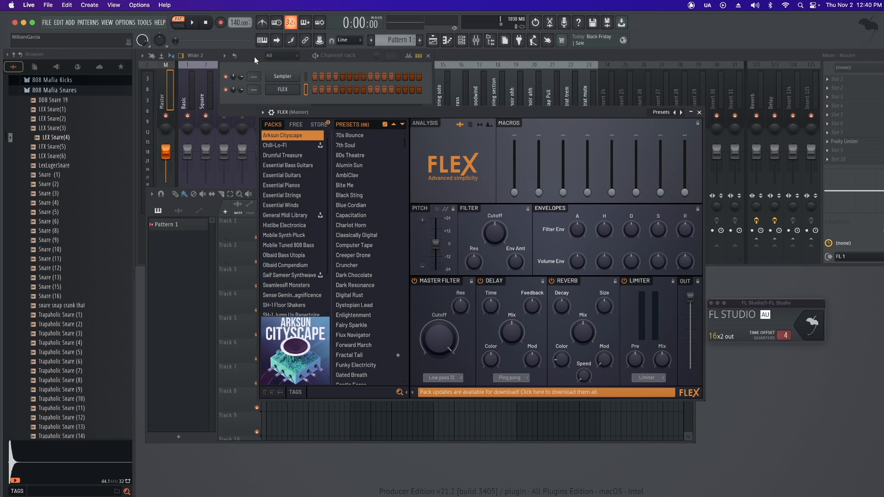
{"action": "left_click", "coordinate": [282, 76]}
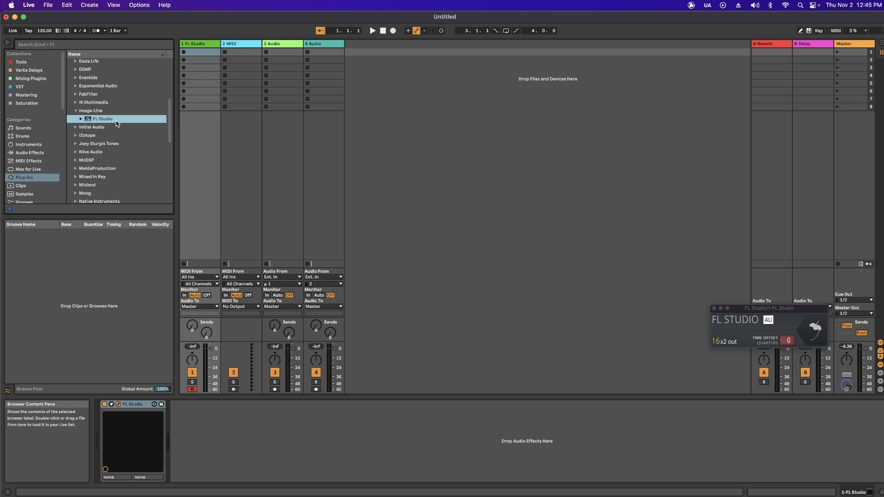
Step: Drag the song into the playlist and extract Drums, Bass, Instruments and Vocals stems
{"action": "left_click_drag", "start_coordinate": [769, 307], "coordinate": [505, 156]}
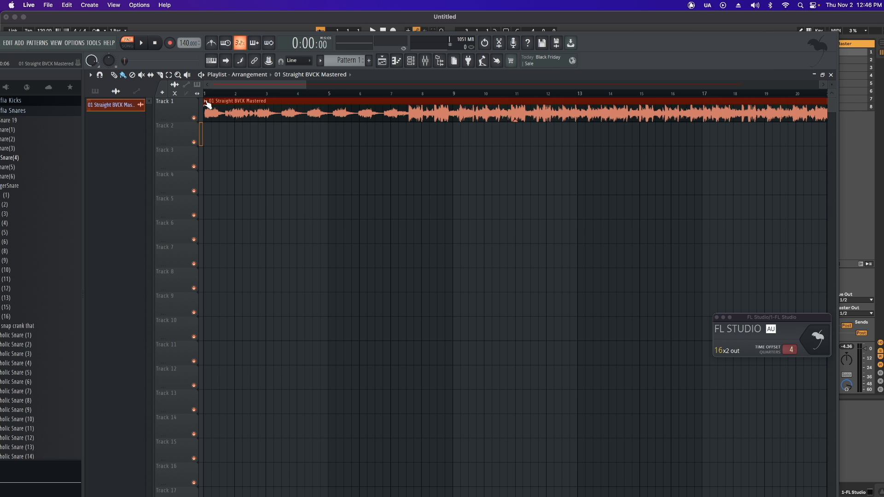
{"action": "right_click", "coordinate": [237, 102]}
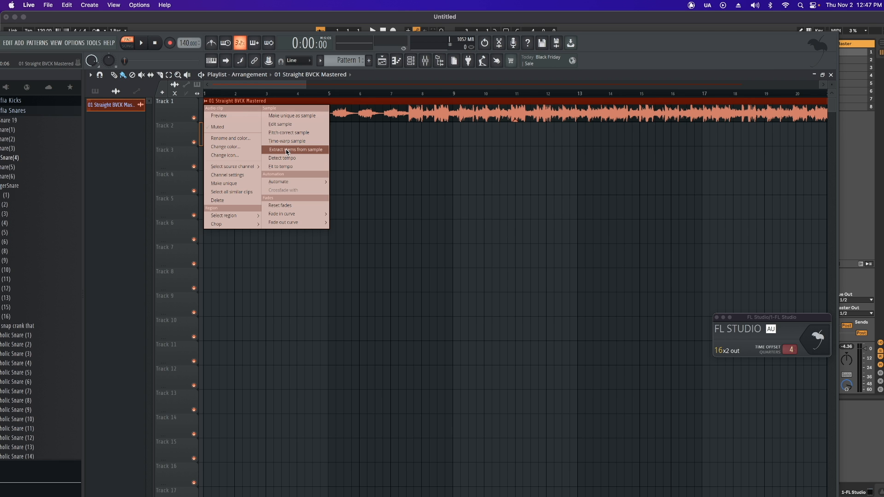
{"action": "left_click", "coordinate": [295, 149]}
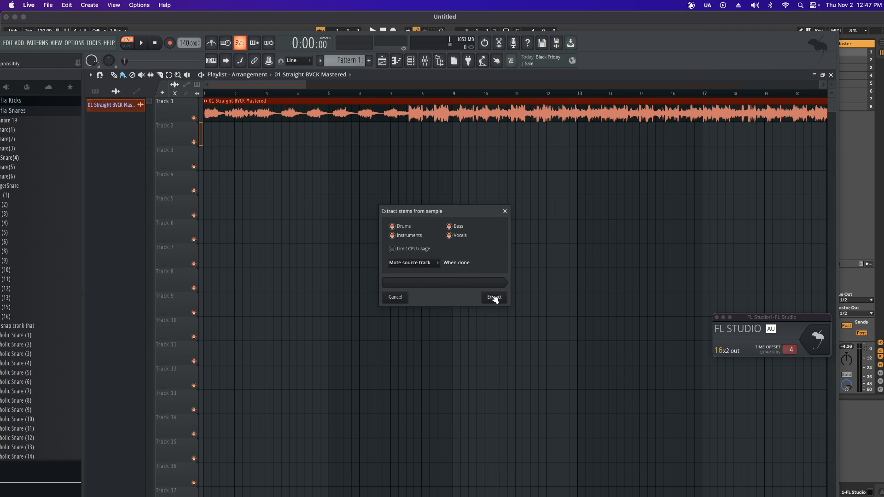
{"action": "left_click", "coordinate": [493, 297]}
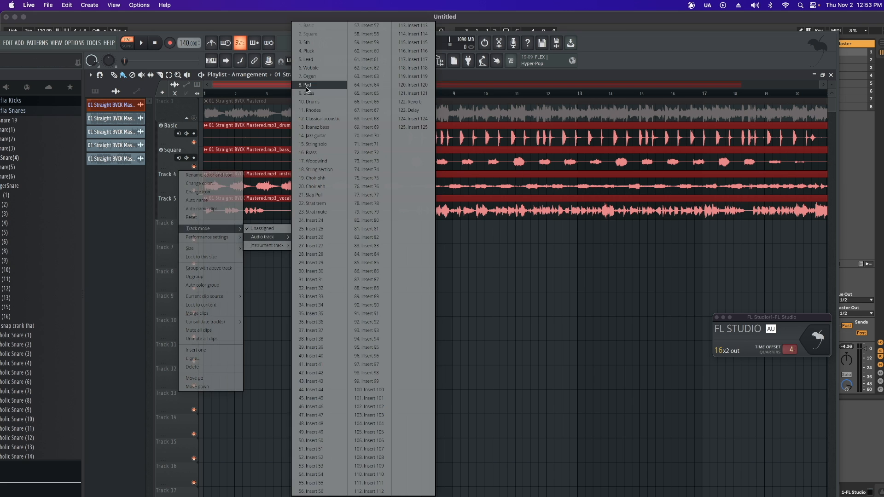
Step: Send the Drums insert to FL 2 and the Bass insert to its own plugin output
{"action": "left_click", "coordinate": [424, 61]}
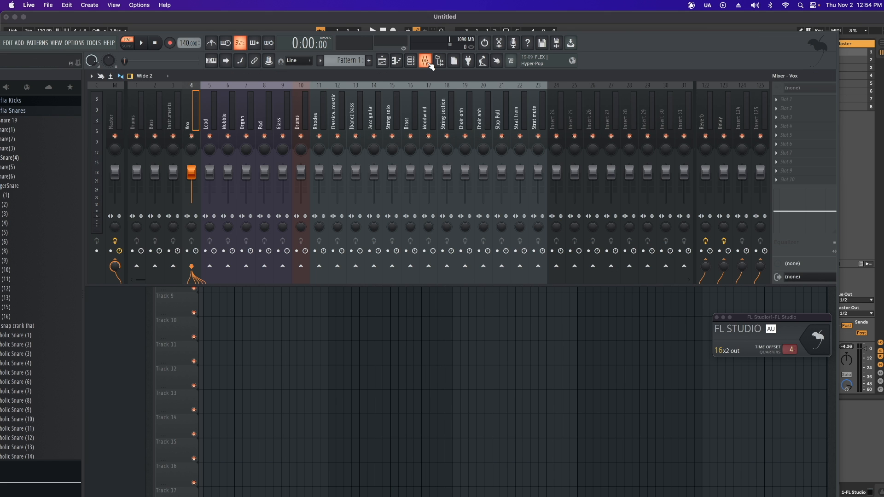
{"action": "left_click", "coordinate": [136, 110]}
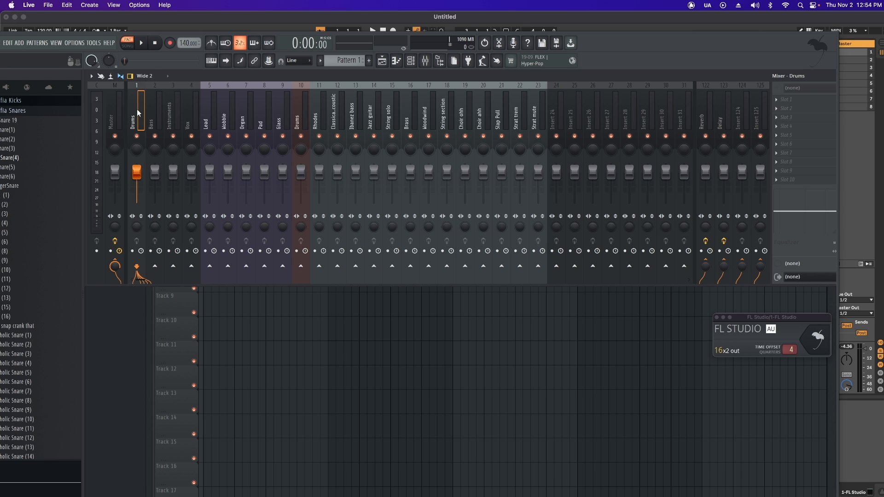
{"action": "mouse_move", "coordinate": [648, 260]}
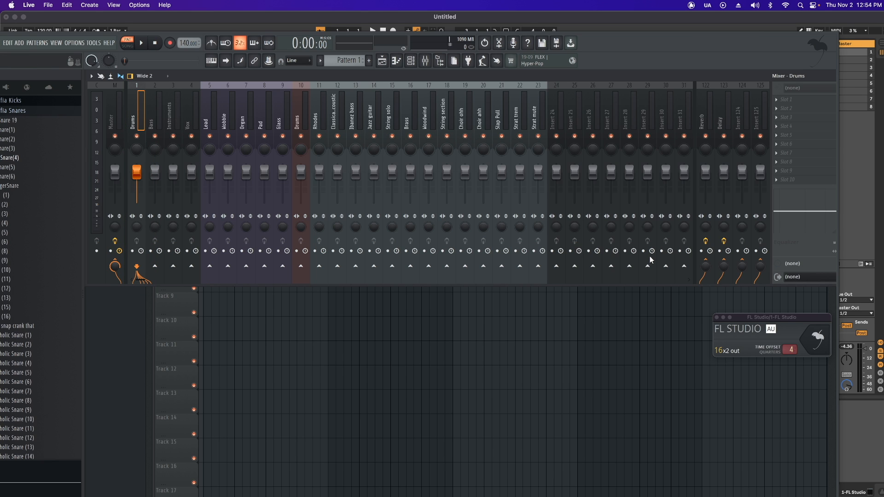
{"action": "left_click", "coordinate": [804, 277]}
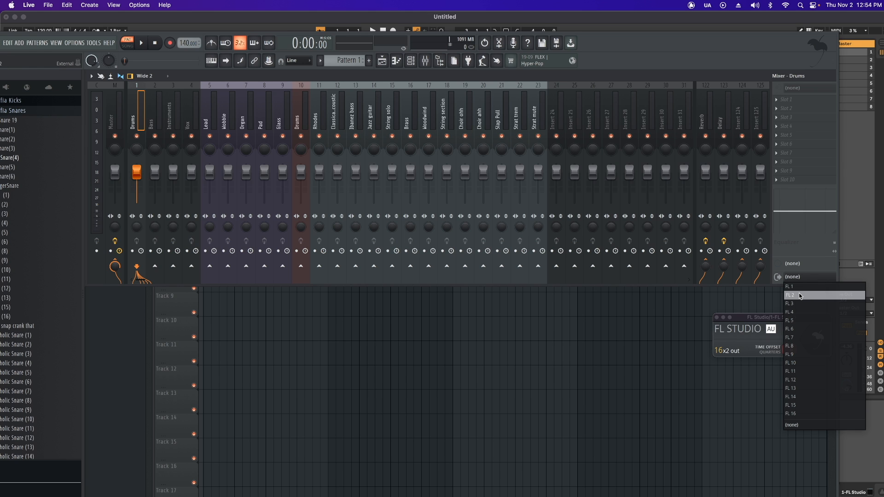
{"action": "left_click", "coordinate": [790, 303]}
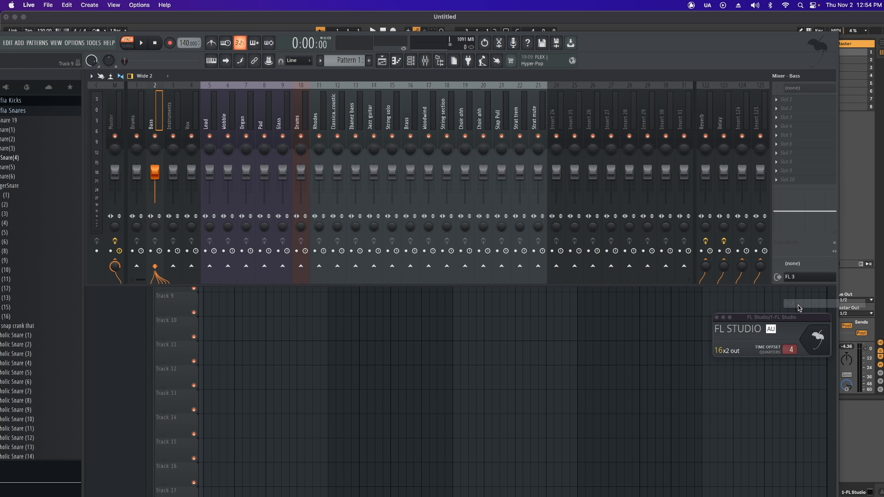
{"action": "left_click", "coordinate": [808, 277]}
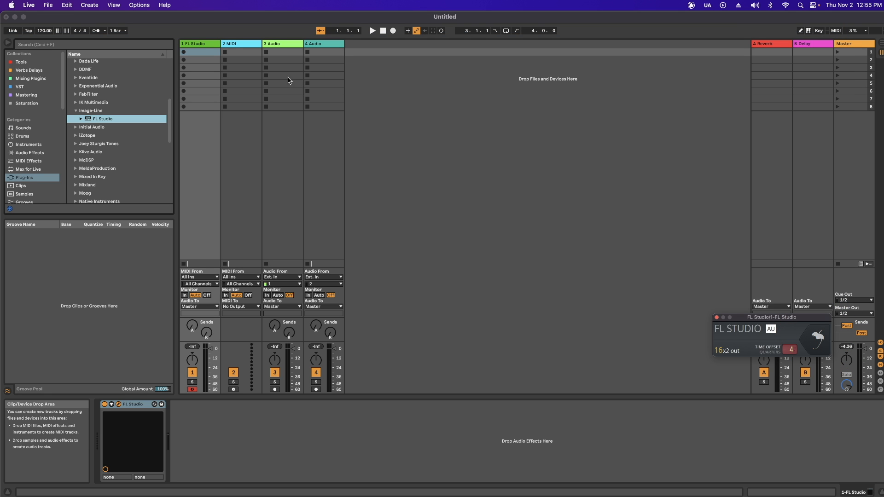
{"action": "mouse_move", "coordinate": [306, 83]}
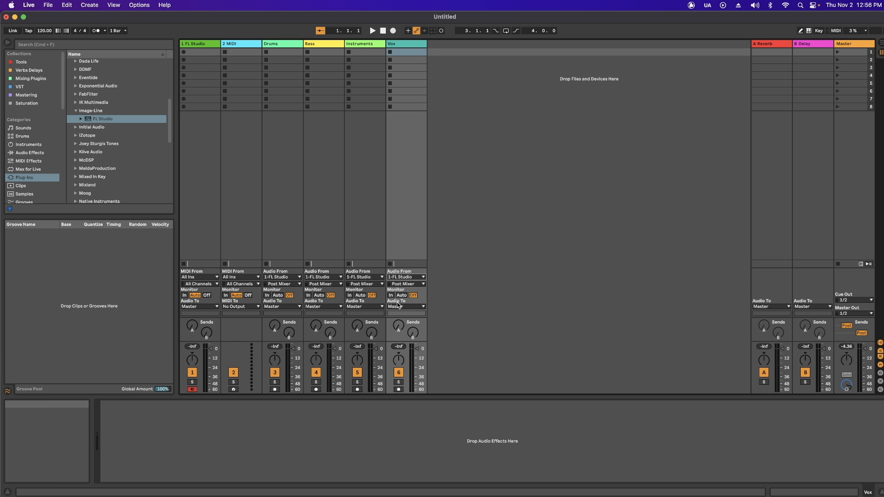
Step: Set Audio From on the Instruments and Vox tracks to 1-FL Studio outputs FL 4 and FL 5
{"action": "left_click", "coordinate": [282, 283]}
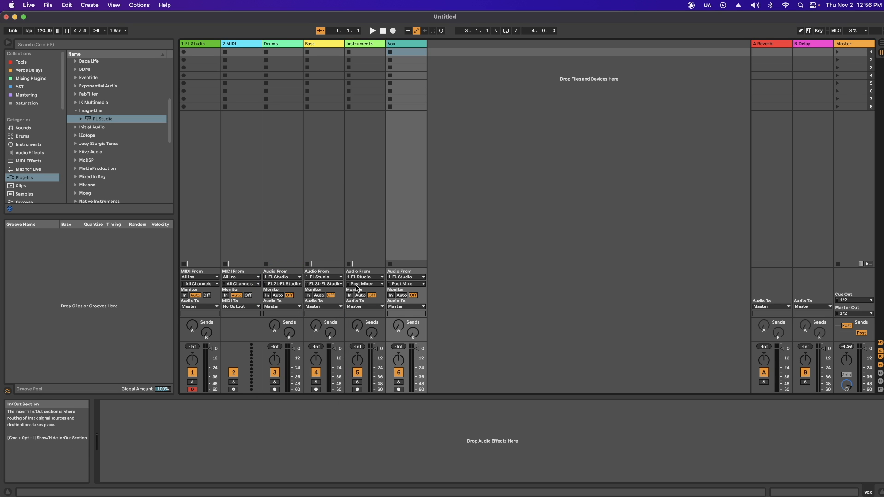
{"action": "left_click", "coordinate": [363, 278]}
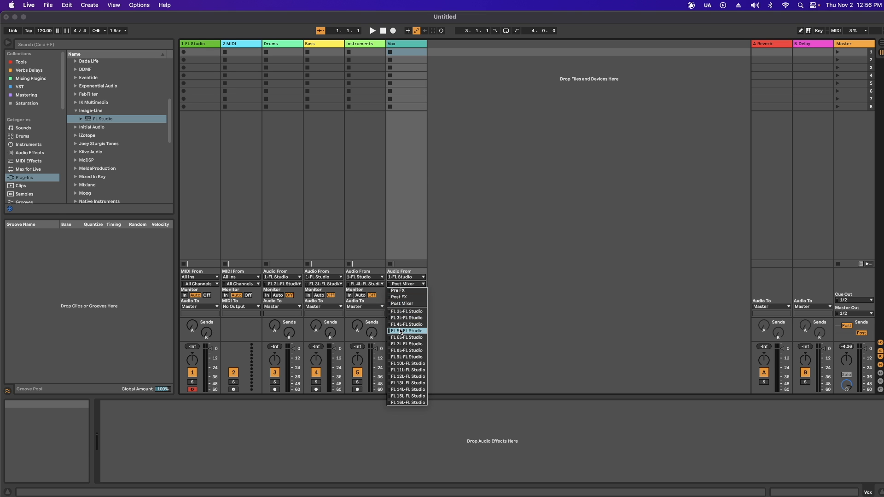
{"action": "left_click", "coordinate": [407, 331]}
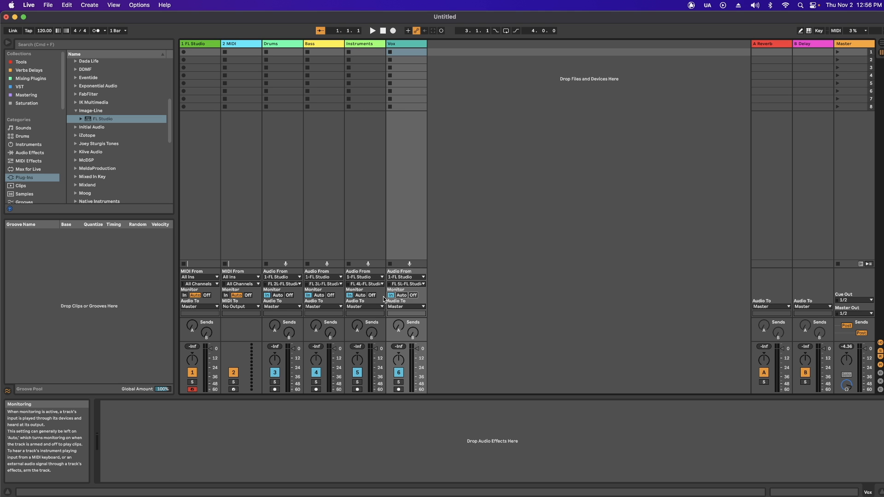
Step: Set Monitor to In on the stem tracks and start playback
{"action": "left_click", "coordinate": [192, 372]}
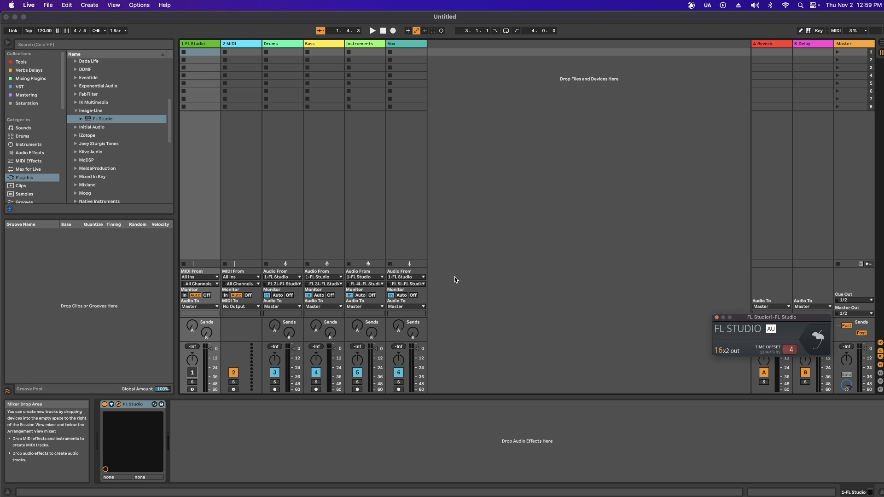
{"action": "mouse_move", "coordinate": [467, 280]}
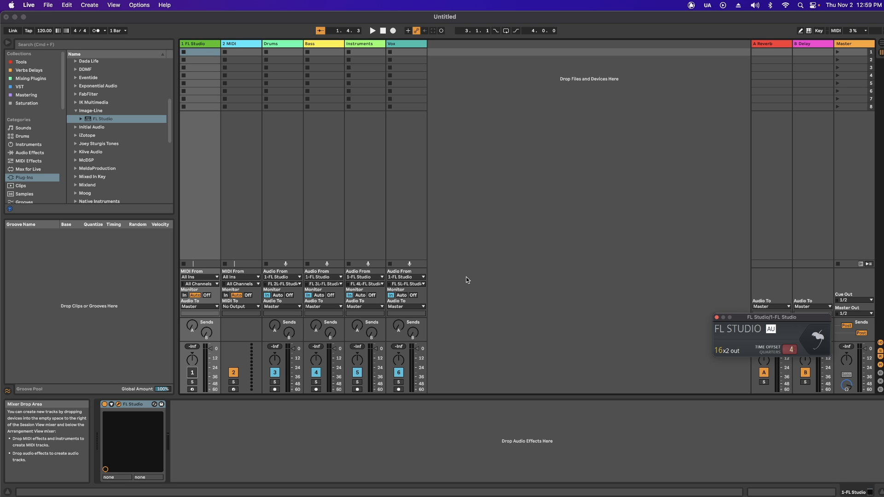
{"action": "left_click", "coordinate": [371, 30]}
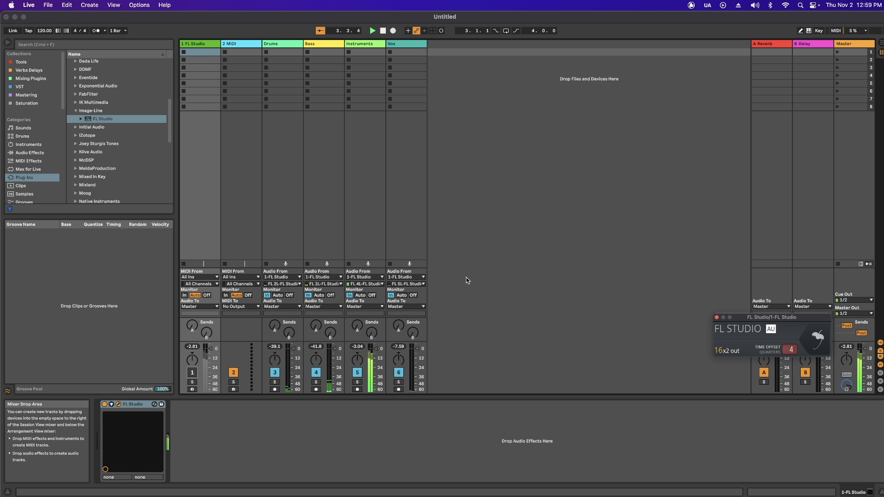